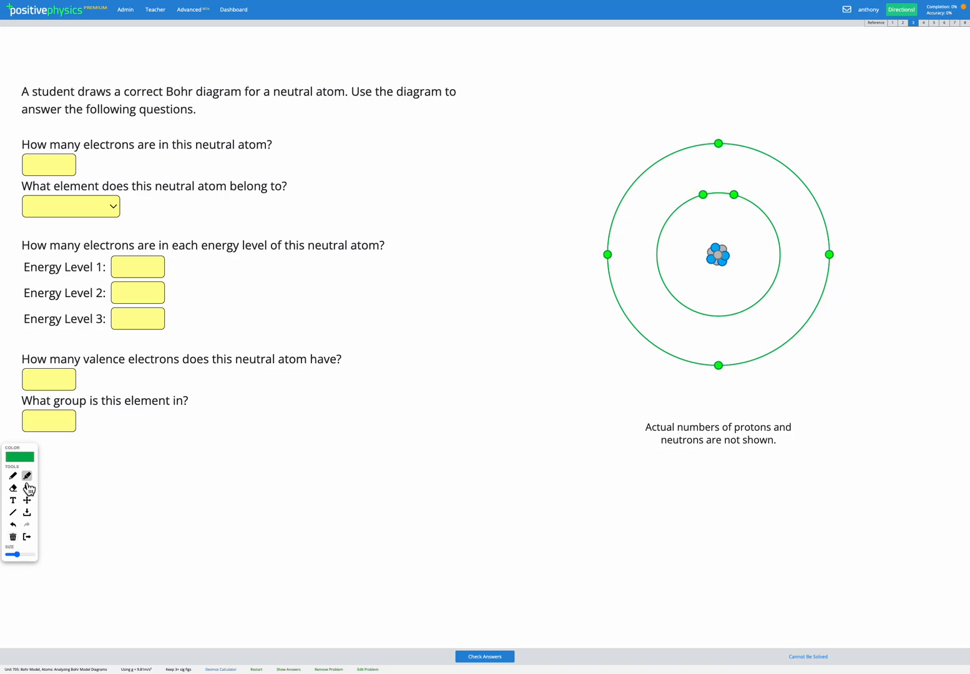
Enter 6 as the neutral atom's total electron count
{"action": "left_click", "coordinate": [49, 165]}
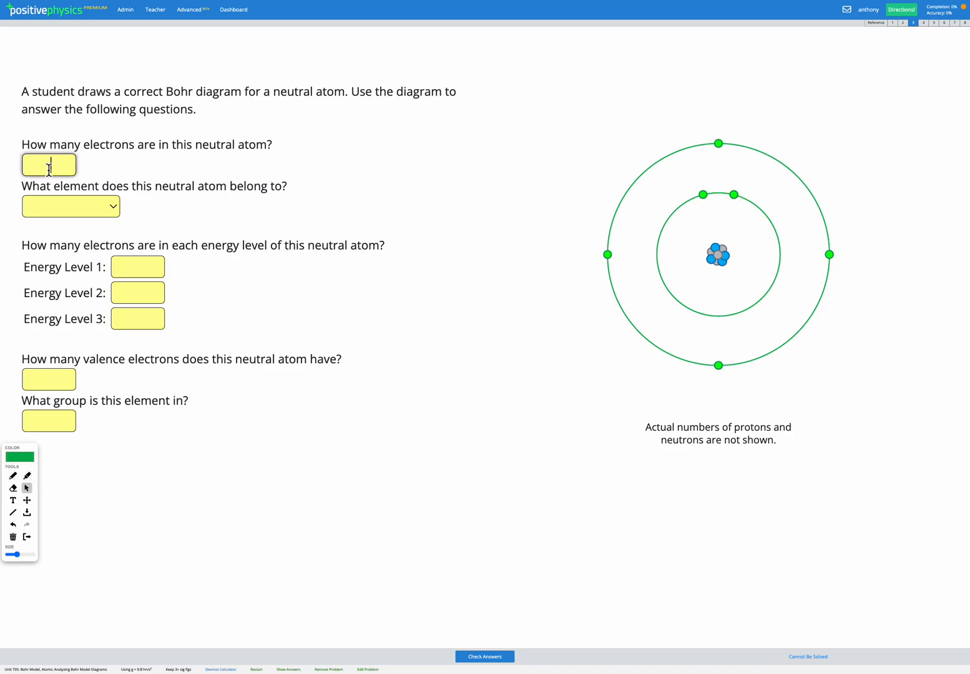
{"action": "type", "text": "6"}
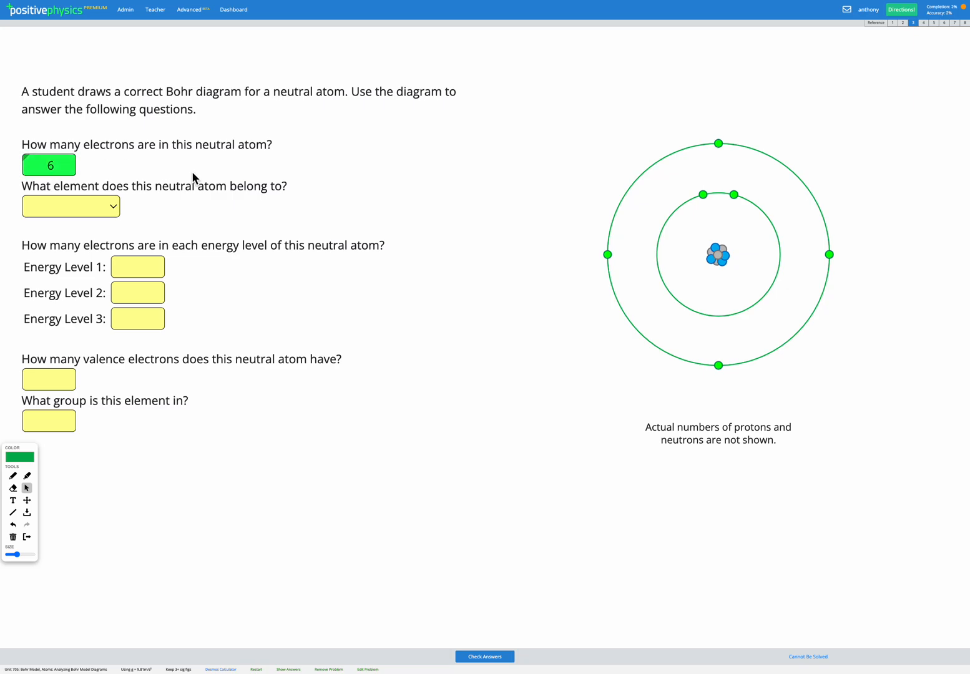
{"action": "mouse_move", "coordinate": [135, 185]}
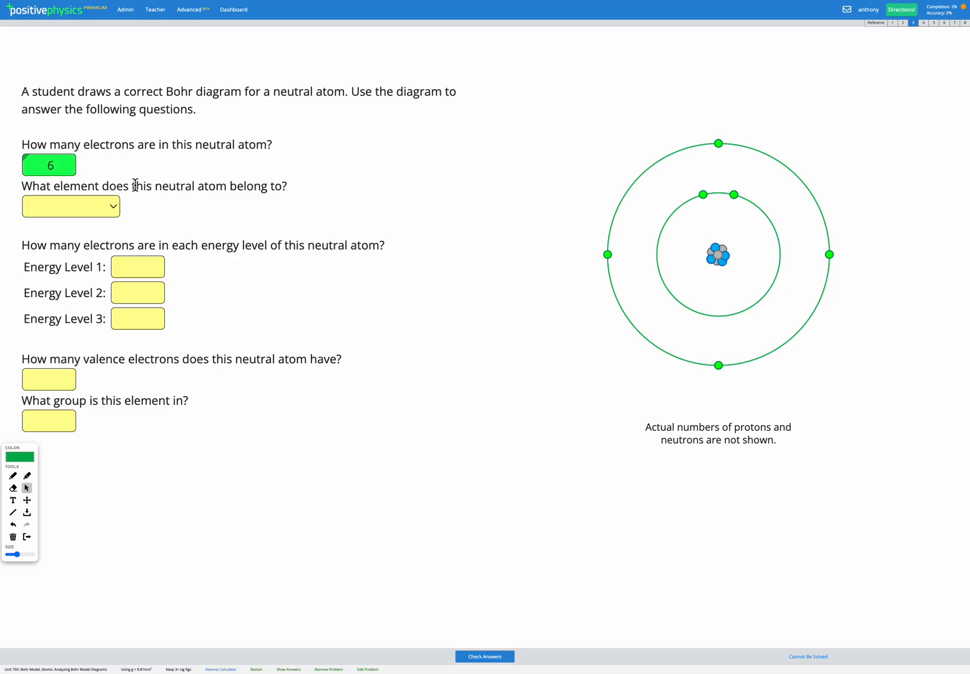
{"action": "mouse_move", "coordinate": [251, 186]}
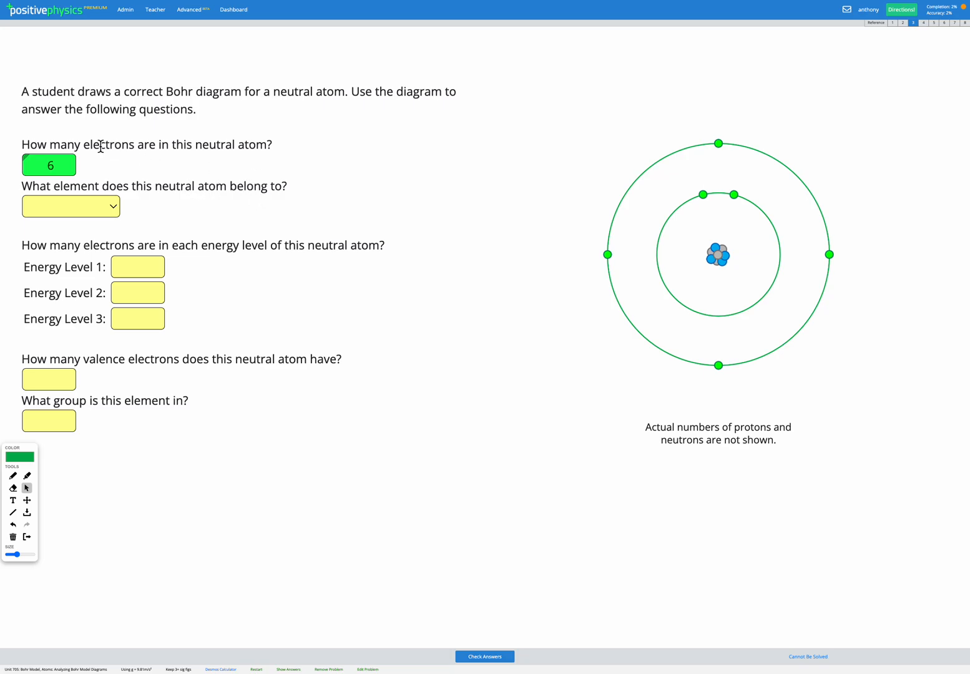
{"action": "mouse_move", "coordinate": [187, 190]}
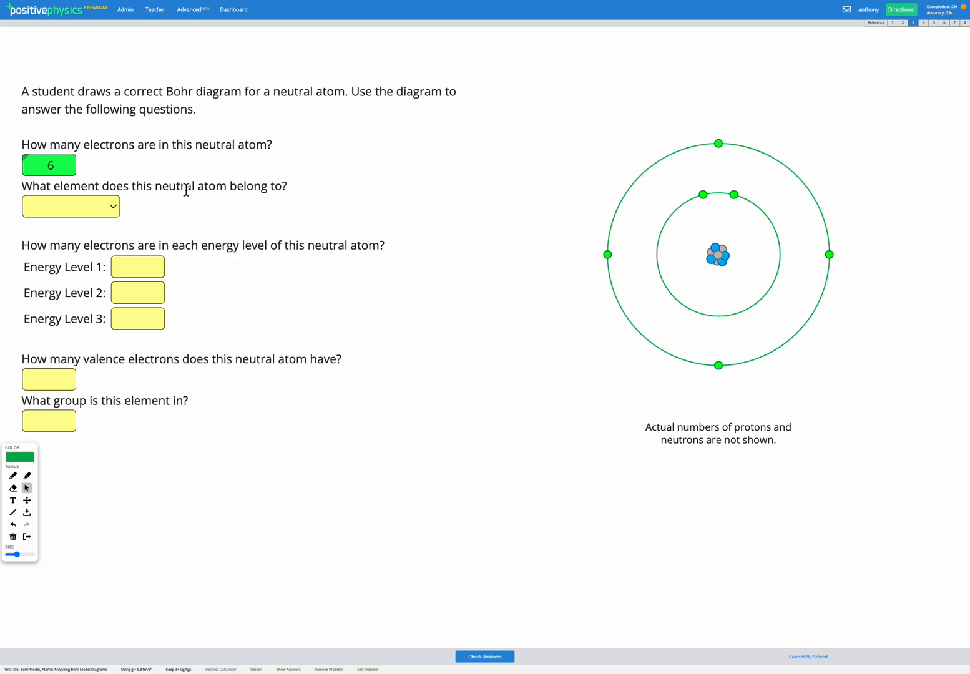
{"action": "mouse_move", "coordinate": [99, 142]}
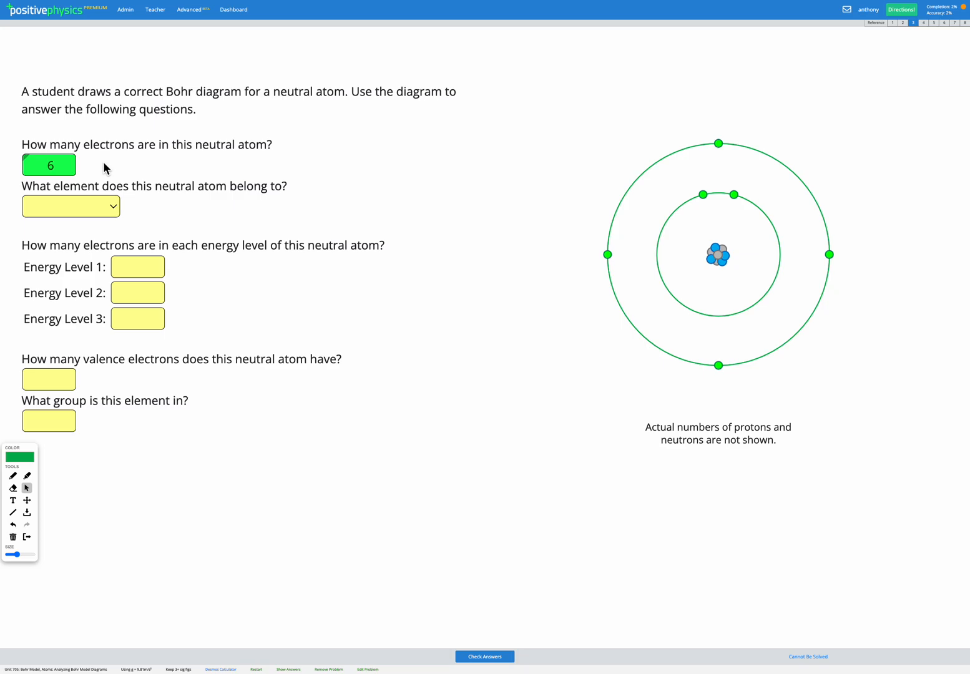
{"action": "mouse_move", "coordinate": [152, 172]}
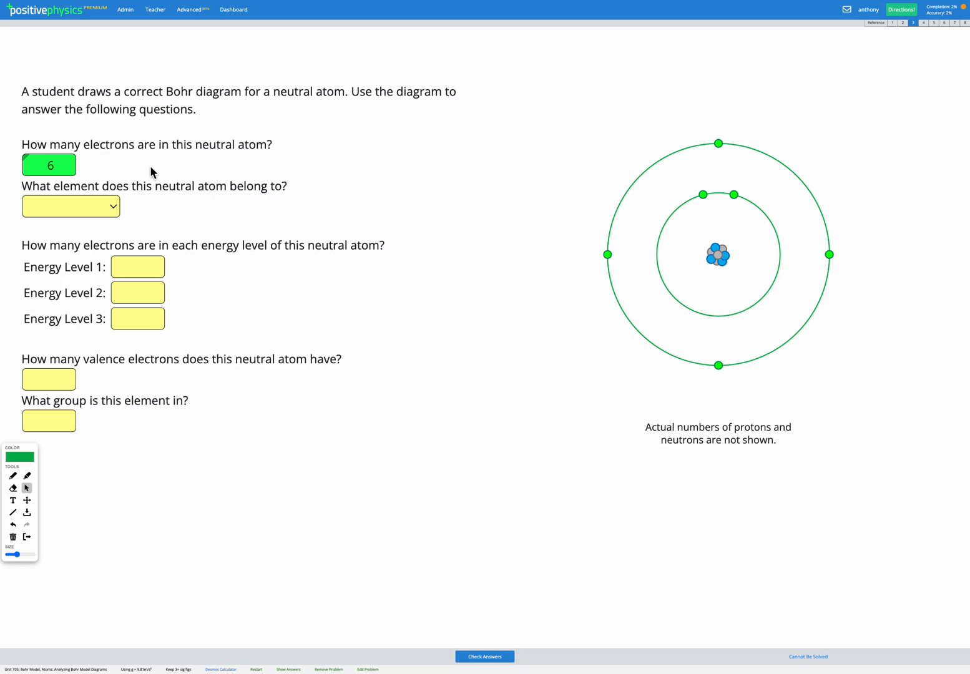
On the periodic table reference, draw pen marks pointing to Carbon under group 14
{"action": "left_click", "coordinate": [874, 24]}
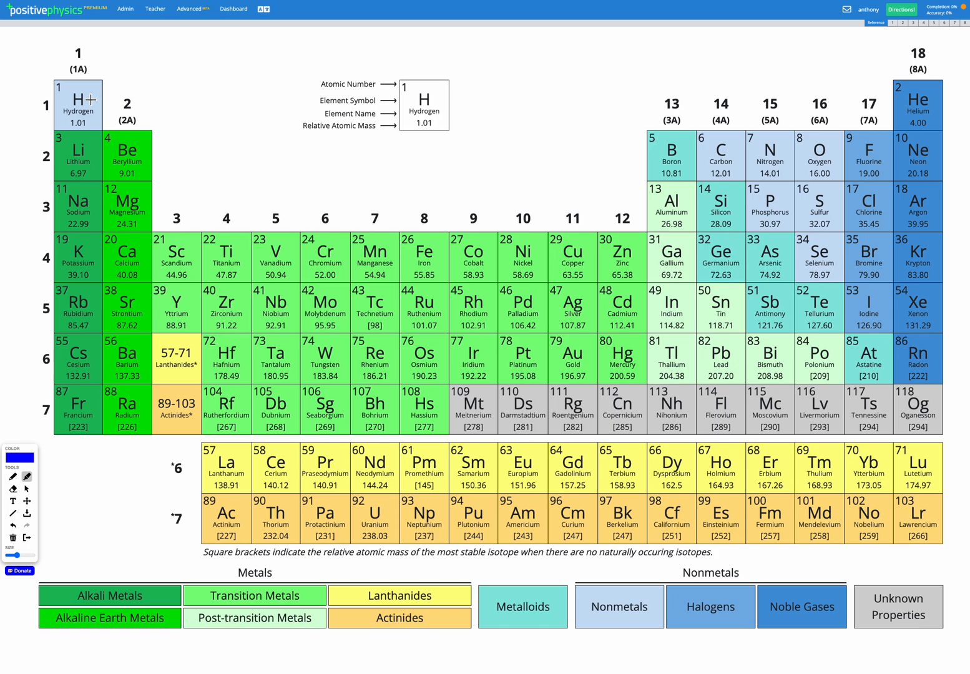
{"action": "mouse_move", "coordinate": [459, 128]}
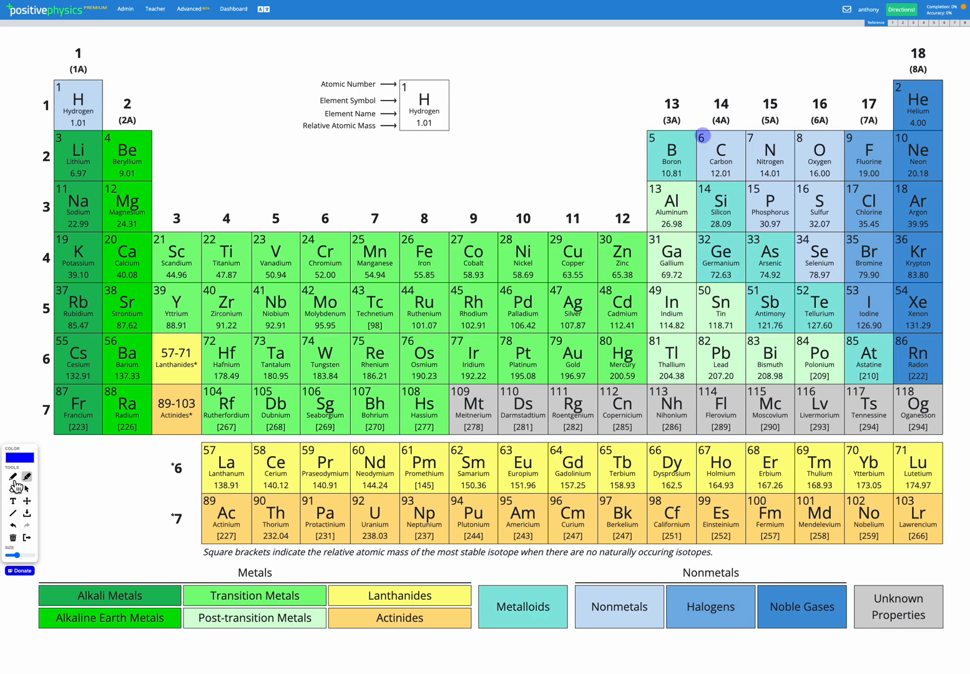
{"action": "left_click_drag", "start_coordinate": [677, 147], "coordinate": [715, 113]}
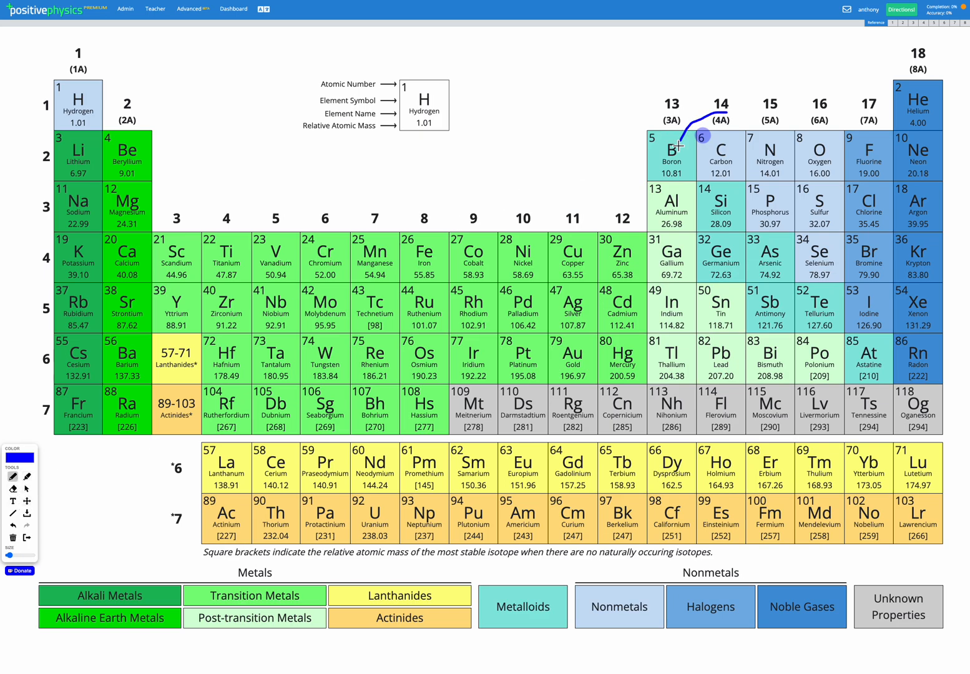
{"action": "left_click_drag", "start_coordinate": [687, 144], "coordinate": [721, 109]}
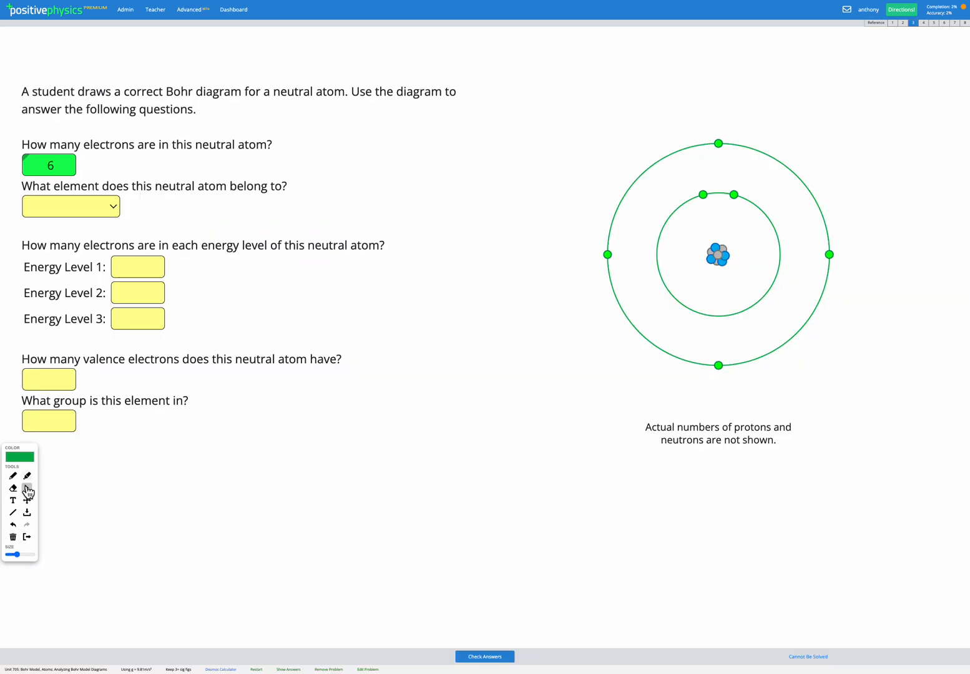
Choose Carbon as the element and enter 2, 4 and 0 for energy levels 1–3
{"action": "left_click", "coordinate": [71, 206]}
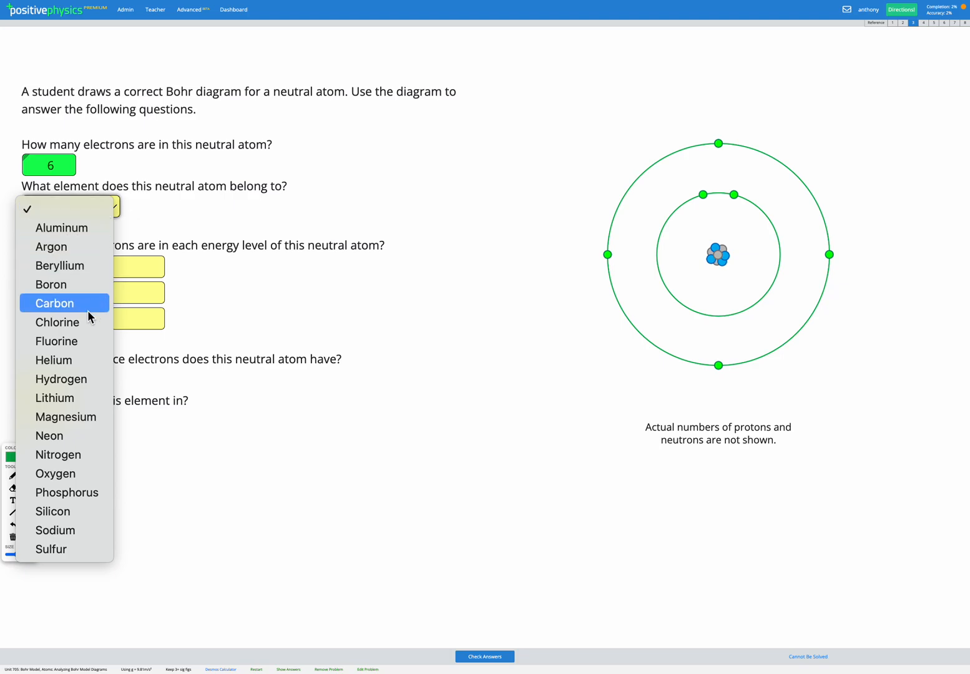
{"action": "left_click", "coordinate": [54, 303]}
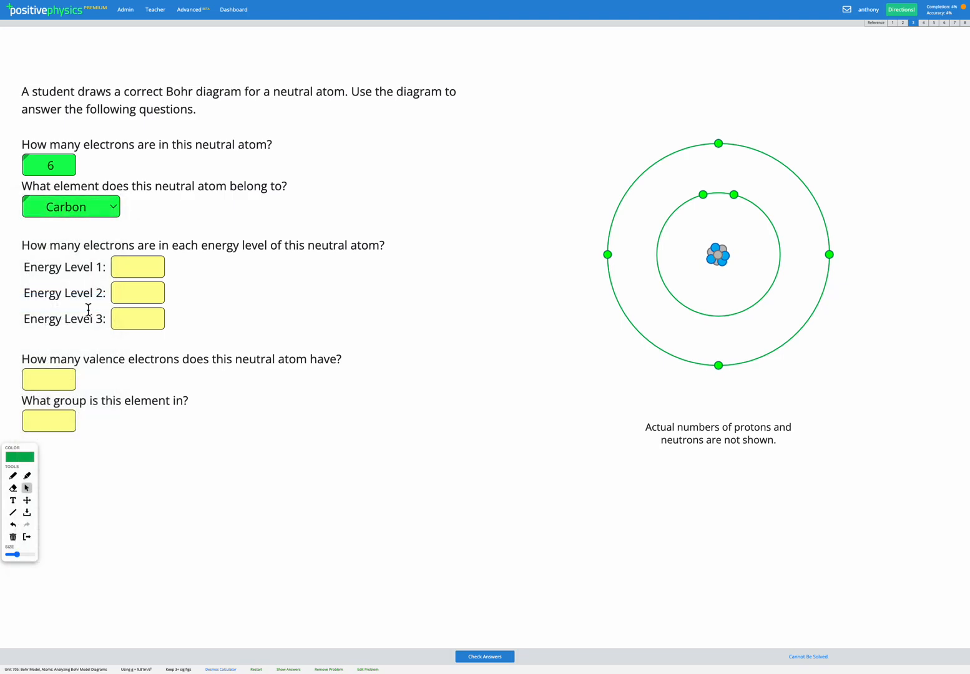
{"action": "mouse_move", "coordinate": [228, 242]}
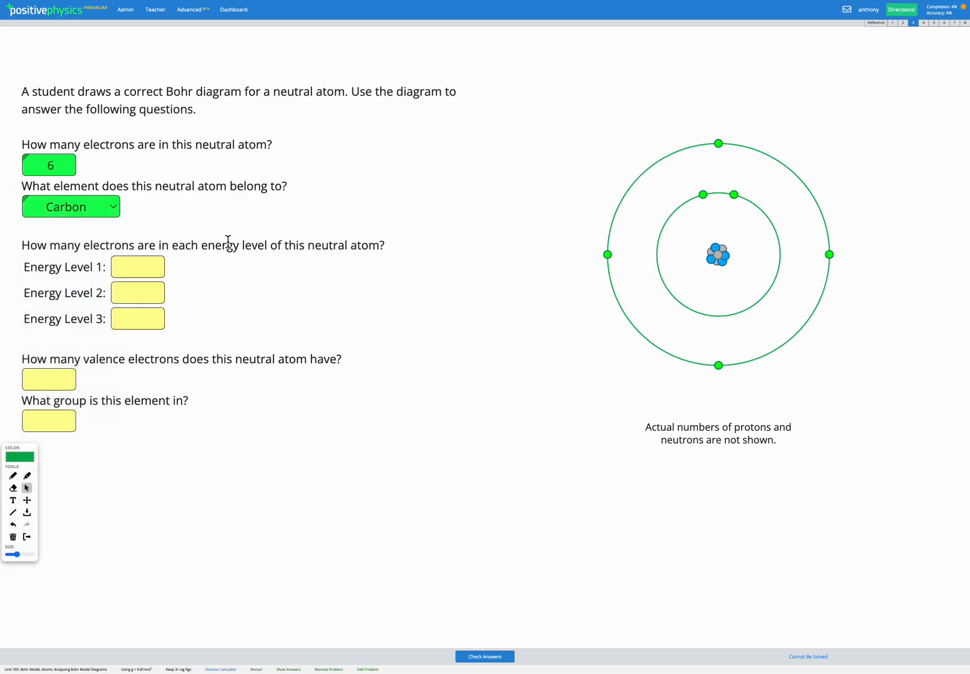
{"action": "mouse_move", "coordinate": [105, 281]}
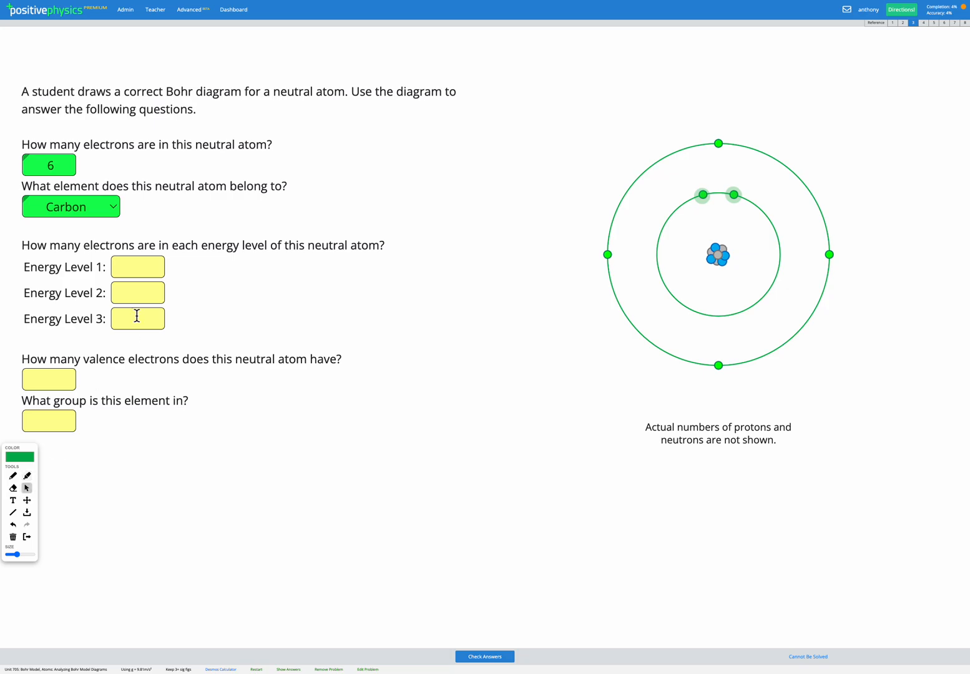
{"action": "type", "text": "1"}
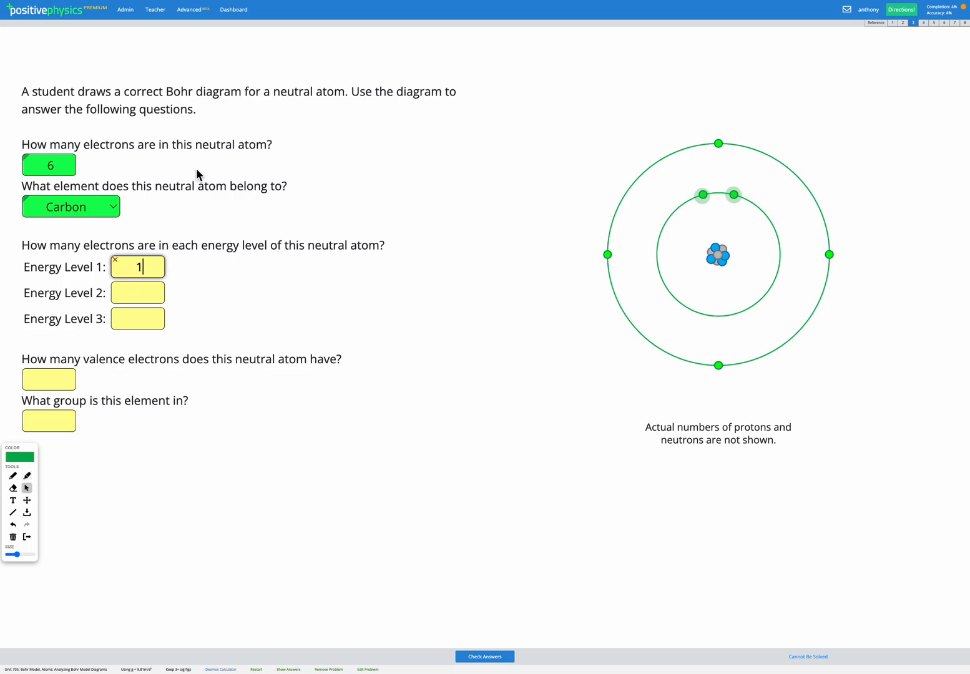
{"action": "type", "text": "2"}
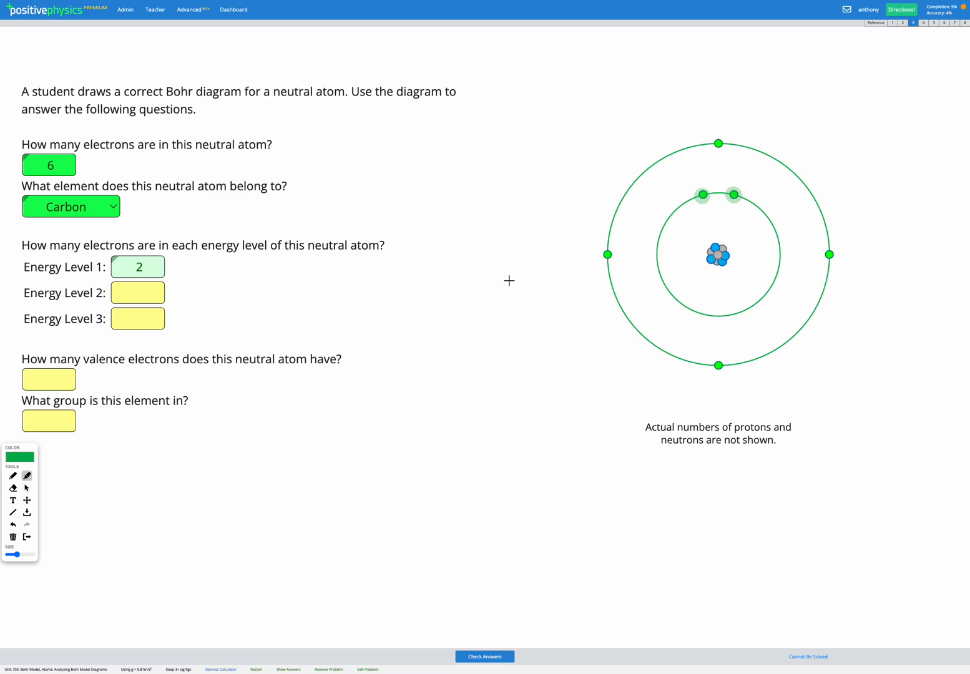
{"action": "mouse_move", "coordinate": [717, 144]}
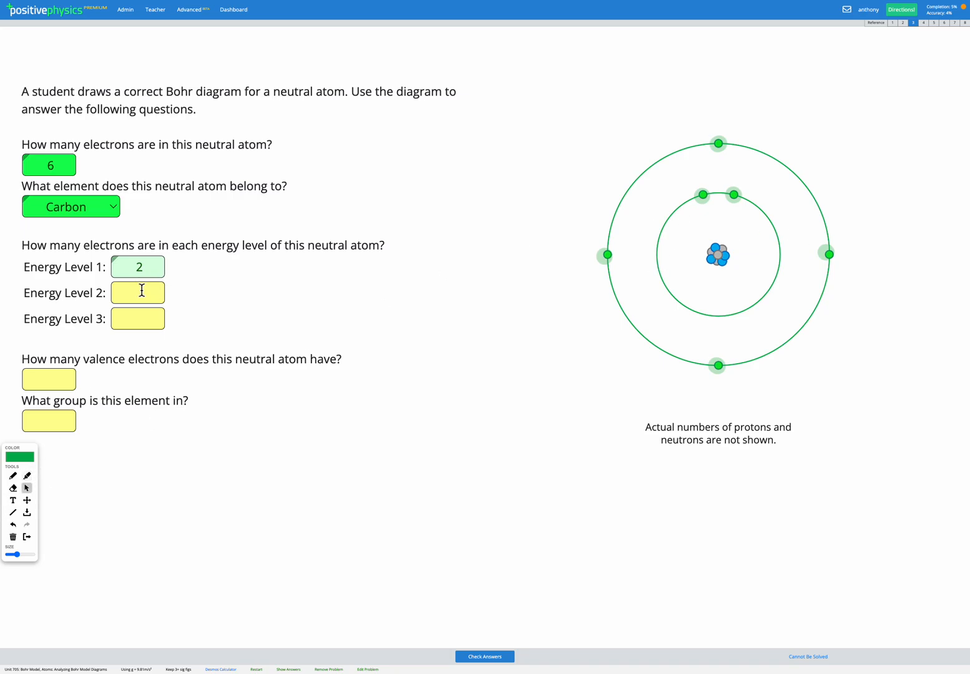
{"action": "type", "text": "4"}
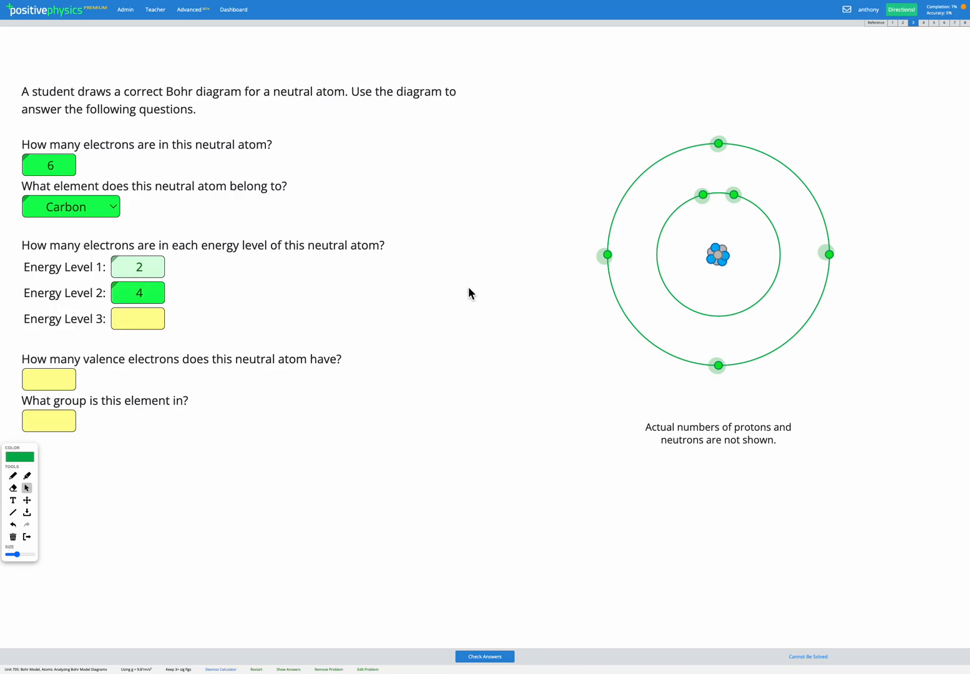
{"action": "mouse_move", "coordinate": [715, 159]}
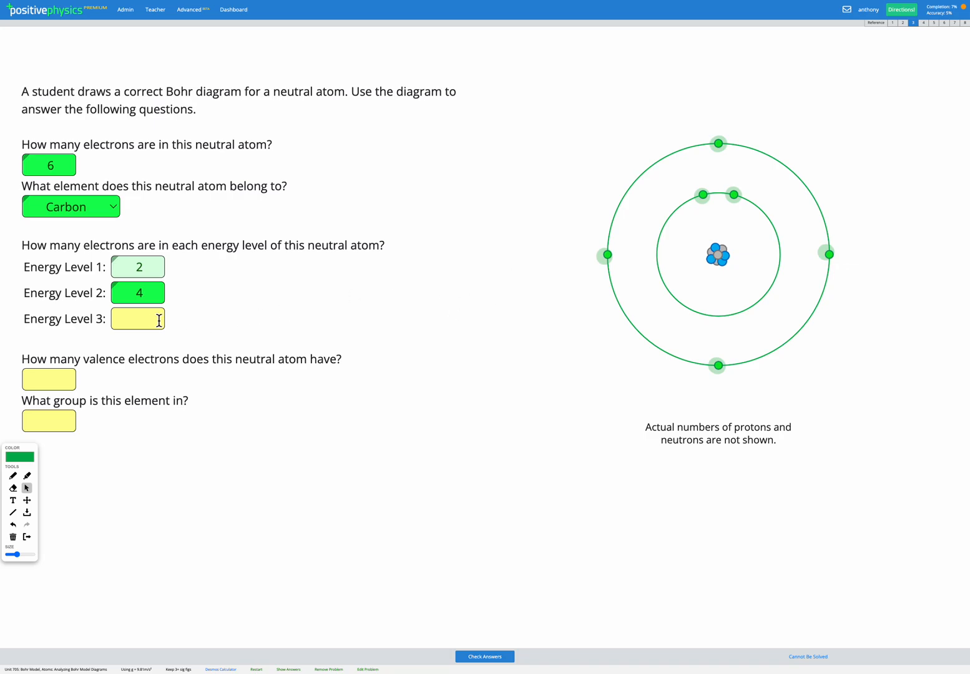
{"action": "type", "text": "0"}
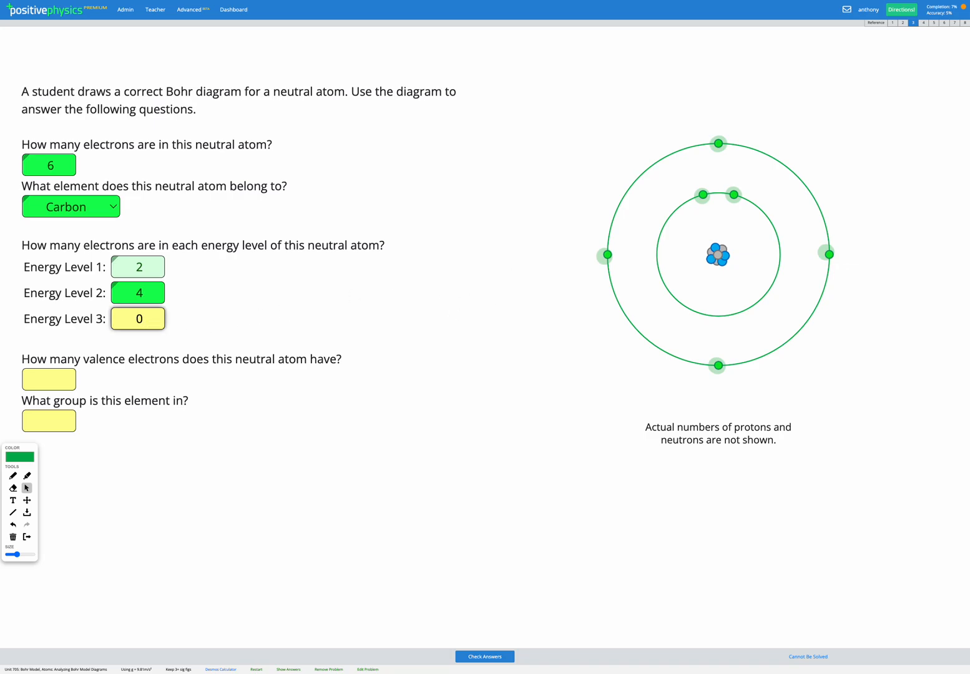
{"action": "left_click", "coordinate": [137, 318]}
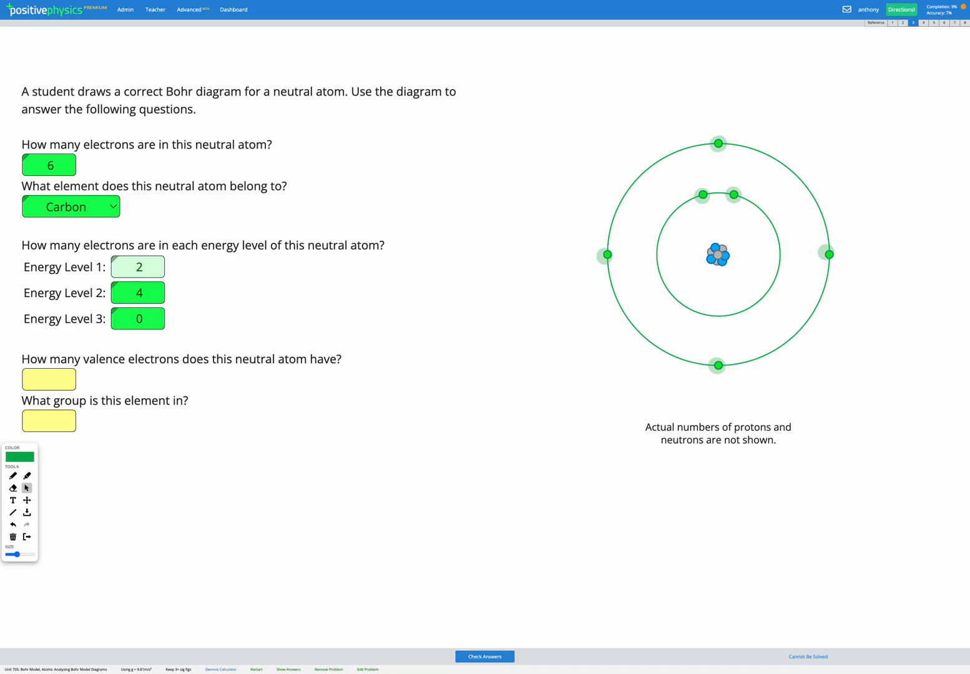
Handwrite 'valence = outer energy level' in the whiteboard area below the questions
{"action": "left_click", "coordinate": [12, 488]}
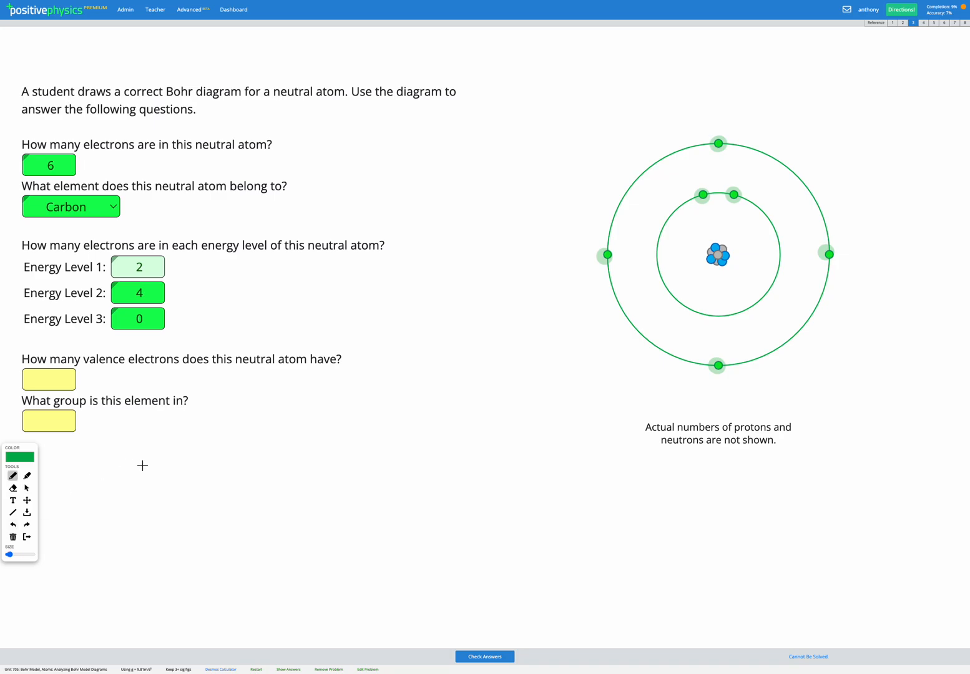
{"action": "left_click_drag", "start_coordinate": [131, 468], "coordinate": [159, 484]}
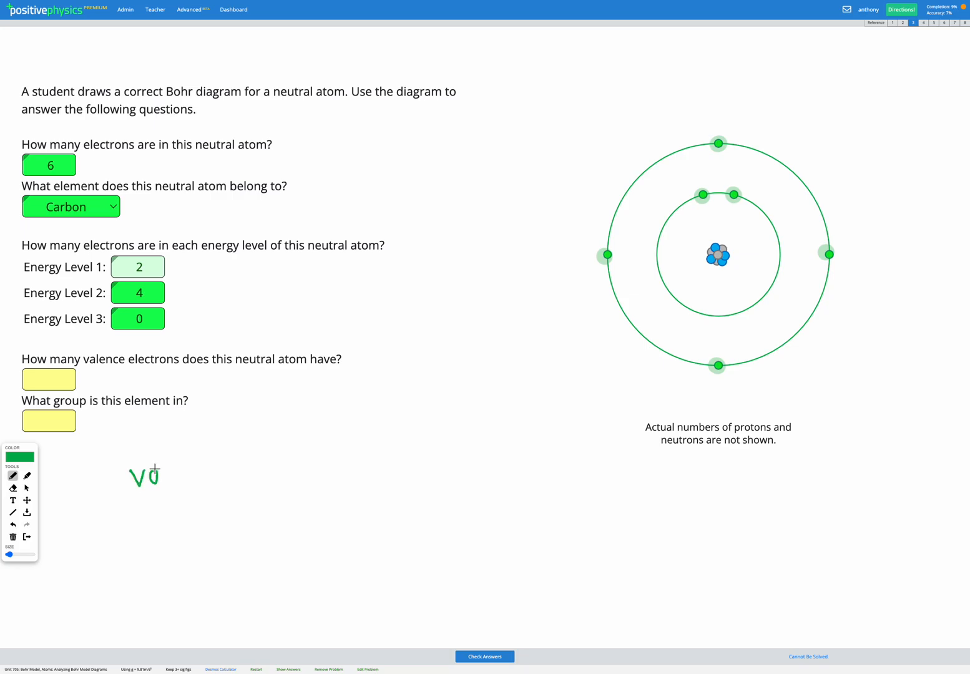
{"action": "left_click_drag", "start_coordinate": [131, 474], "coordinate": [212, 474]}
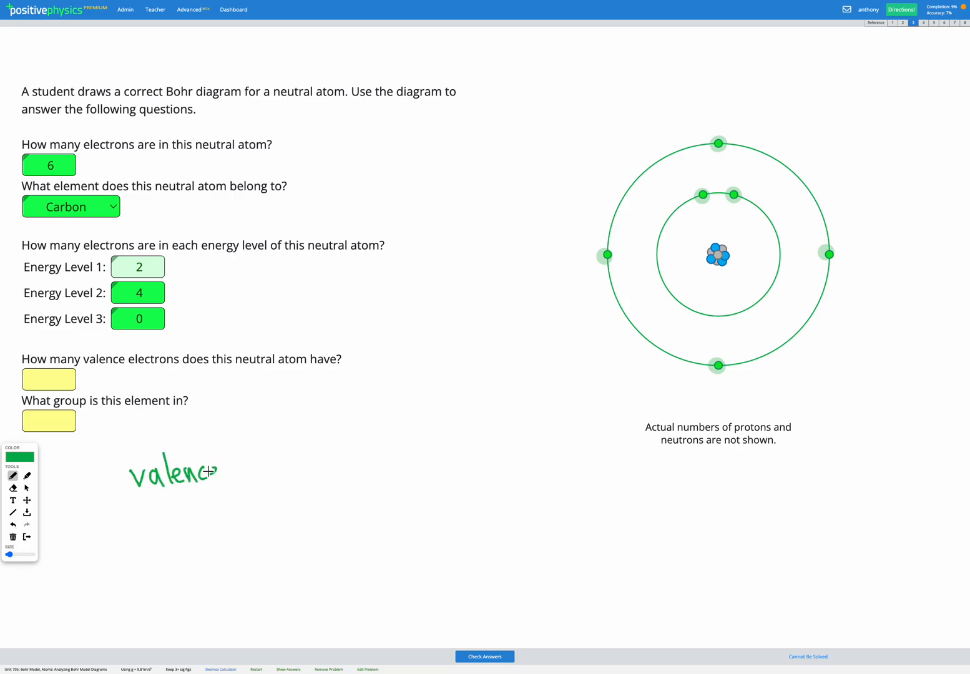
{"action": "left_click_drag", "start_coordinate": [219, 471], "coordinate": [280, 471]}
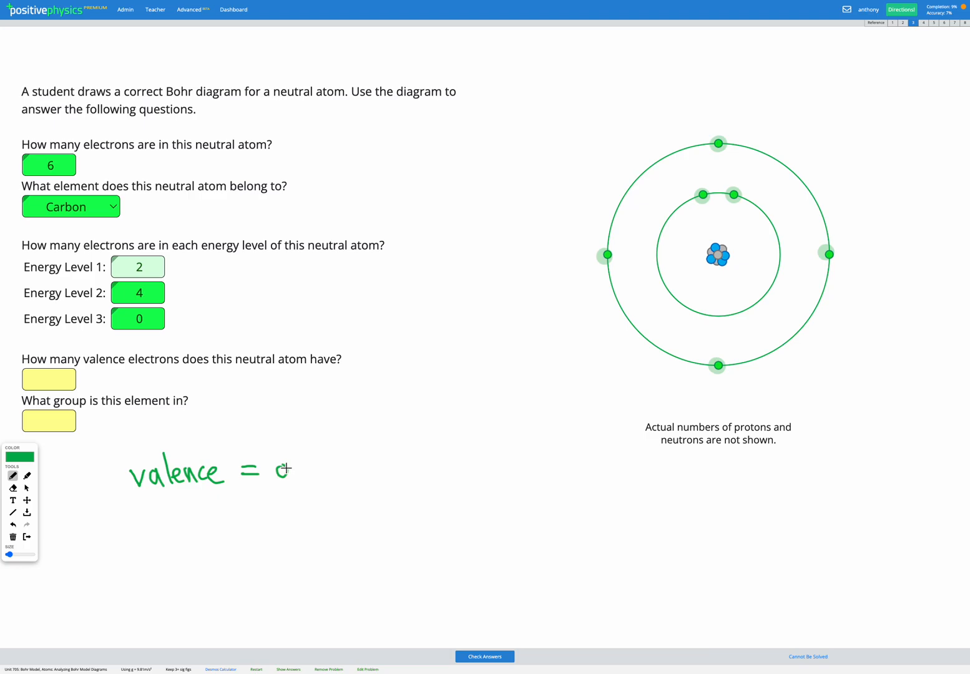
{"action": "left_click_drag", "start_coordinate": [275, 469], "coordinate": [350, 468]}
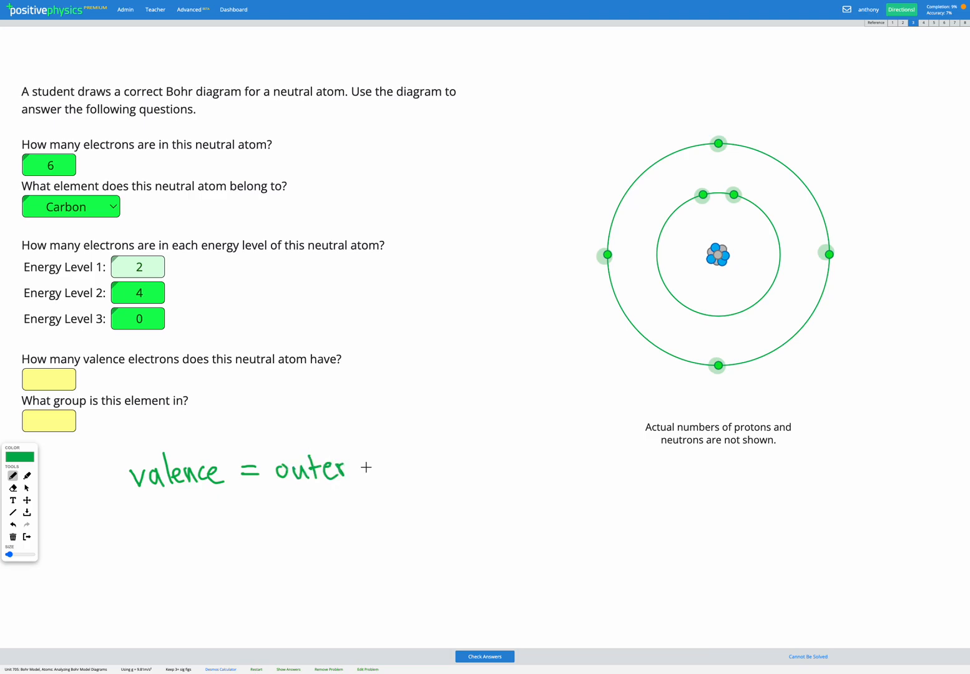
{"action": "left_click_drag", "start_coordinate": [366, 468], "coordinate": [427, 471]}
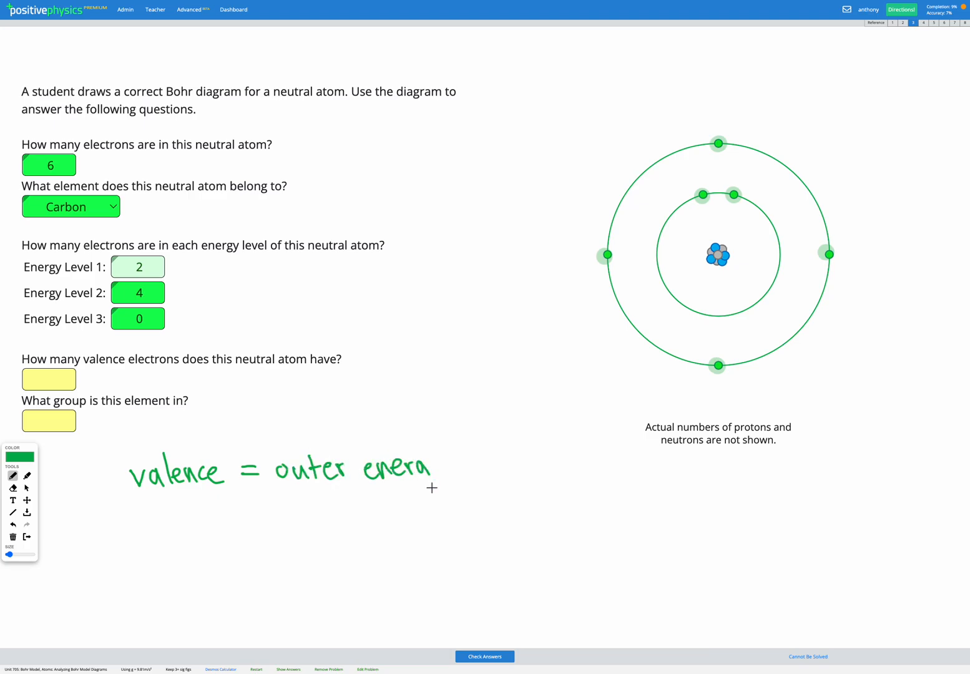
{"action": "left_click_drag", "start_coordinate": [430, 471], "coordinate": [500, 460]}
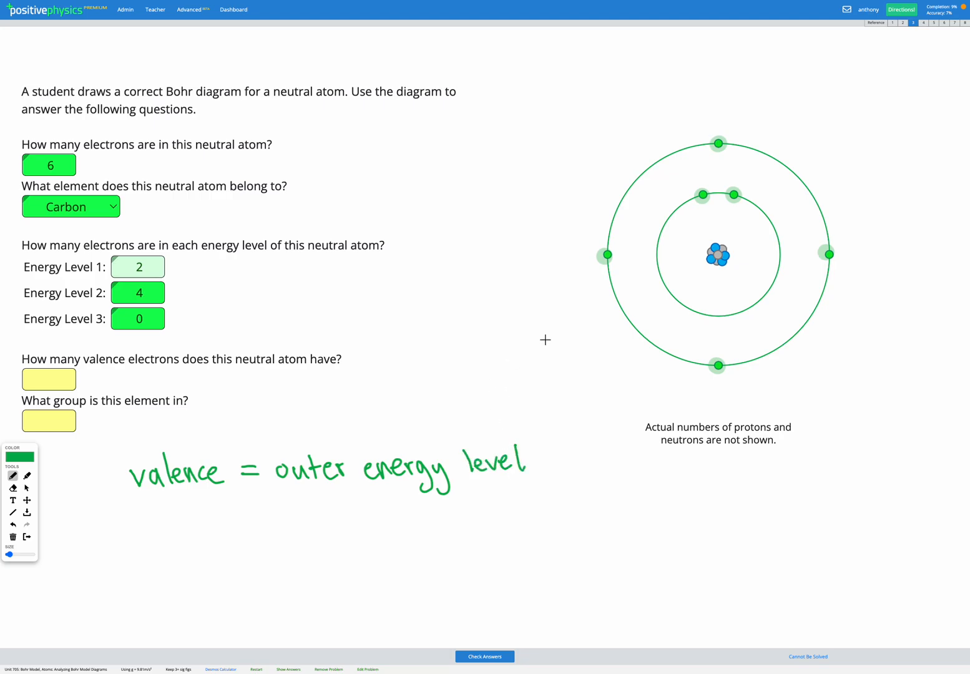
{"action": "mouse_move", "coordinate": [629, 170]}
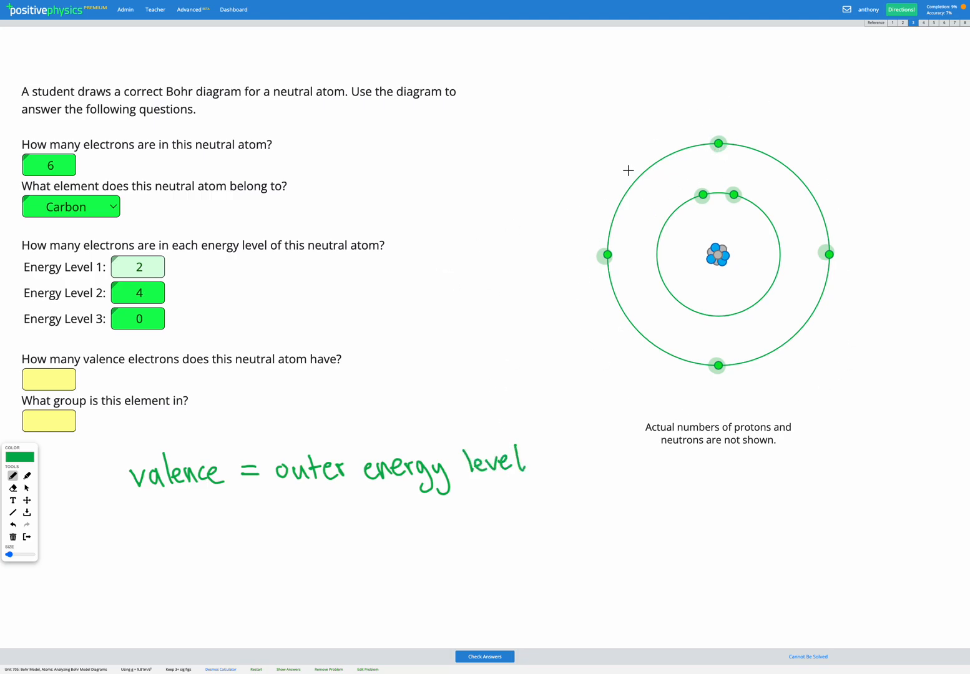
{"action": "mouse_move", "coordinate": [610, 245]}
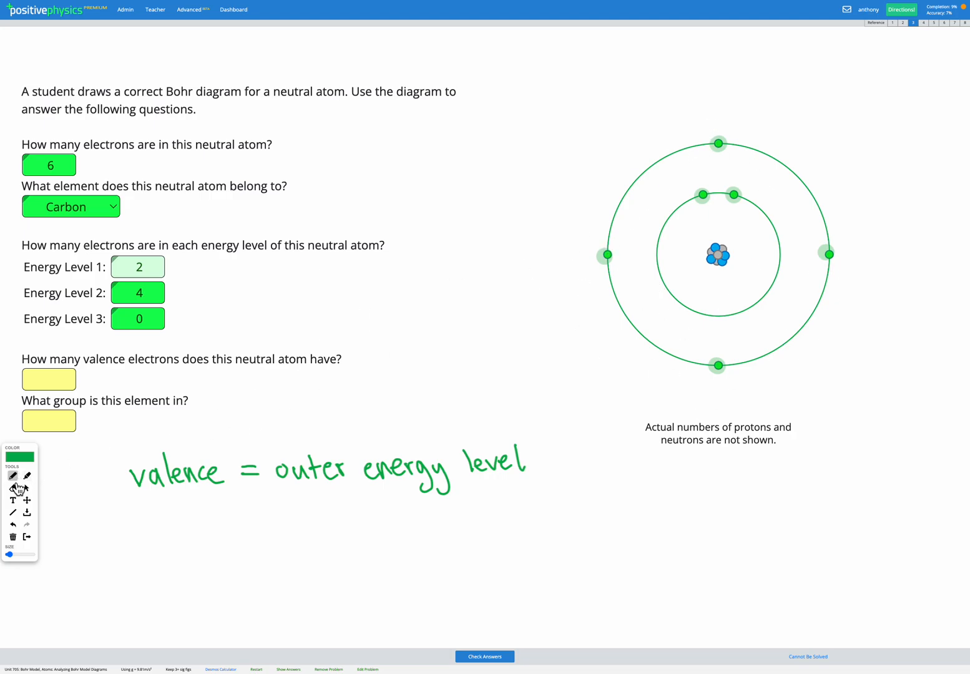
Enter 4 in the valence electrons box
{"action": "left_click", "coordinate": [49, 379]}
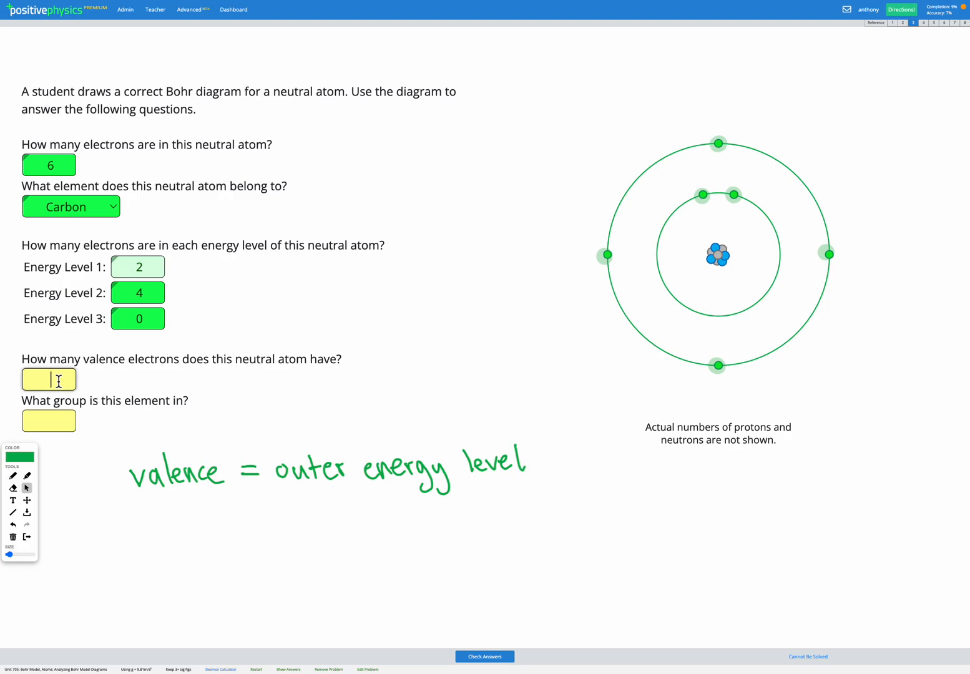
{"action": "type", "text": "4"}
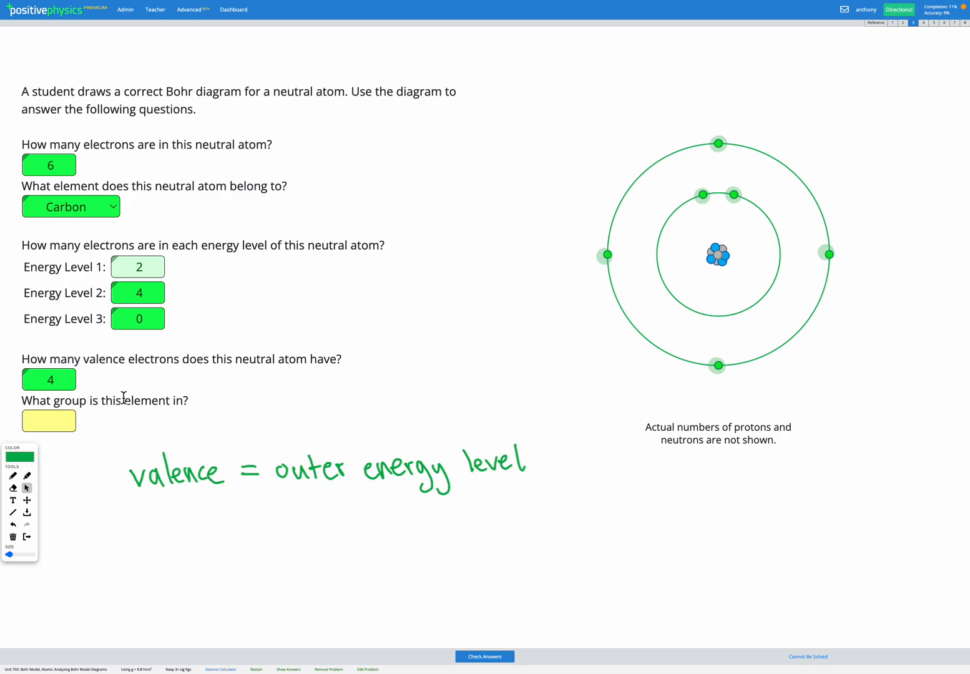
{"action": "mouse_move", "coordinate": [140, 393]}
{"action": "type", "text": "14"}
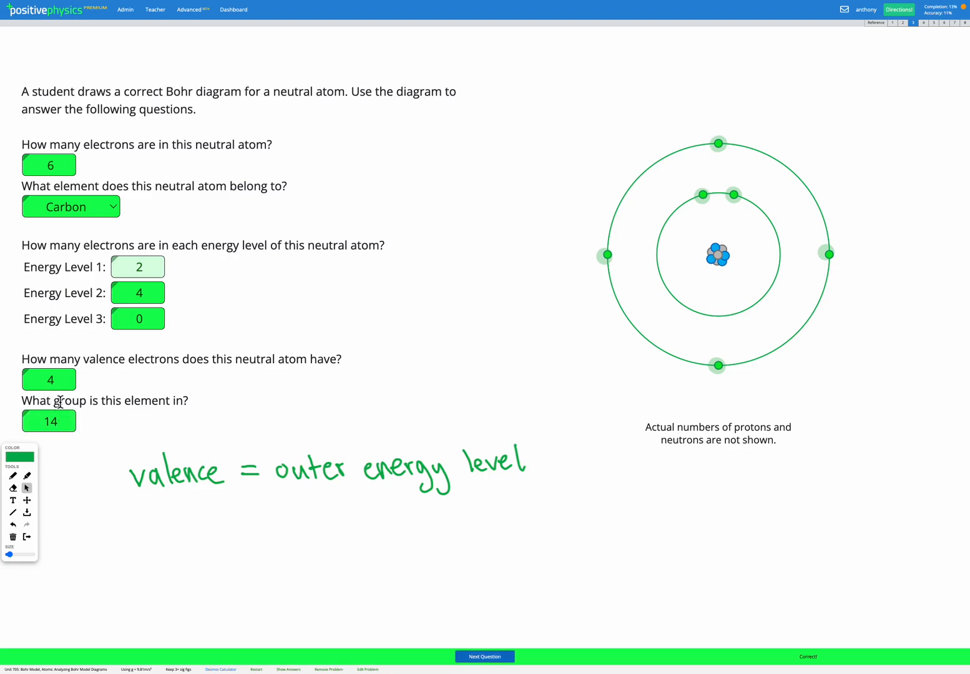
{"action": "mouse_move", "coordinate": [89, 363]}
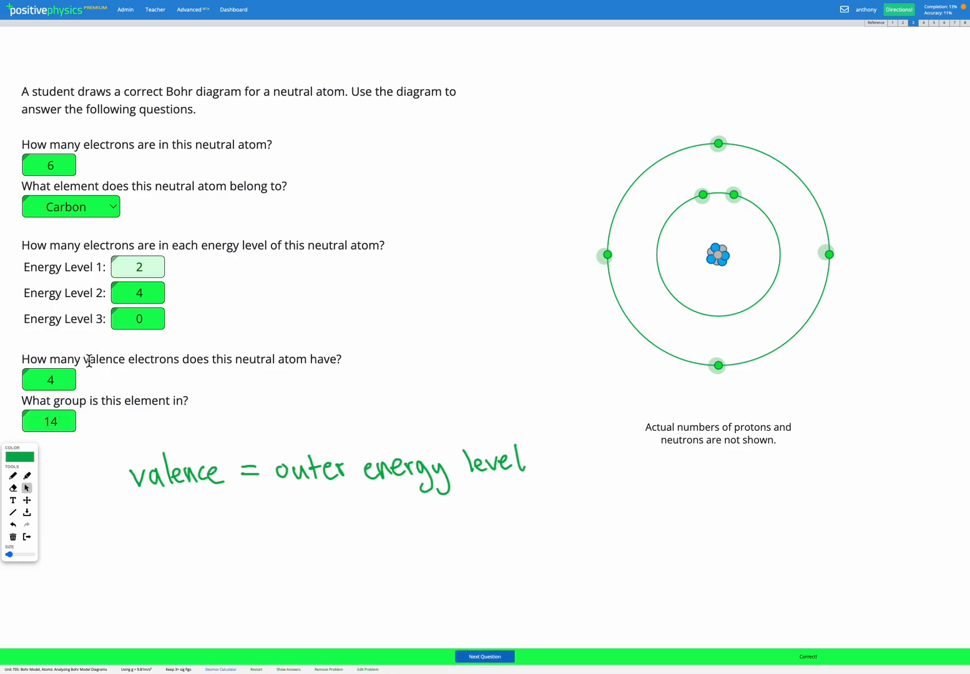
{"action": "mouse_move", "coordinate": [88, 425]}
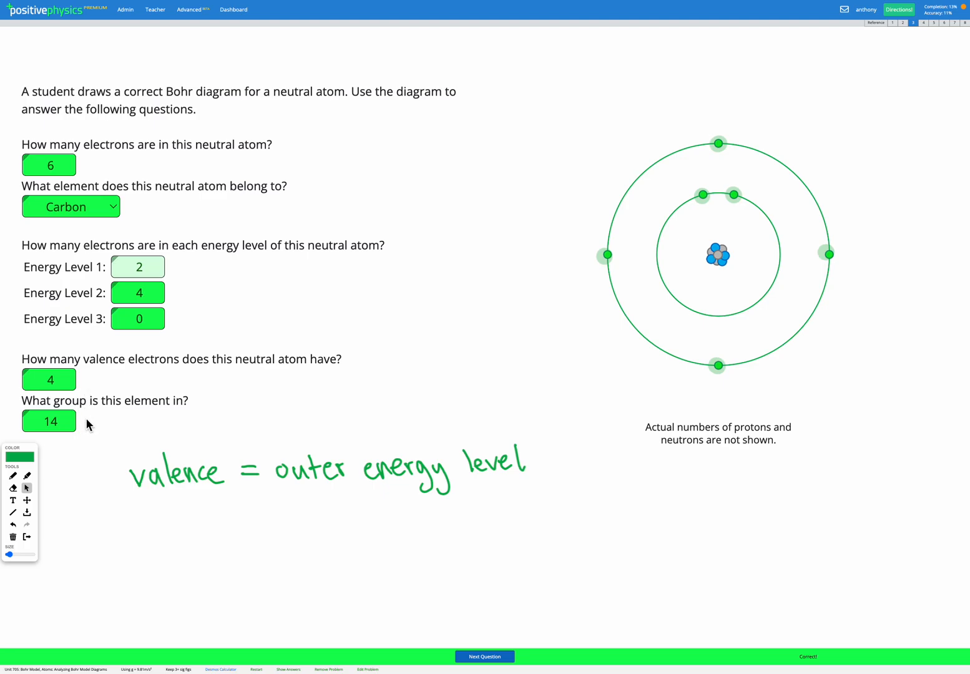
{"action": "mouse_move", "coordinate": [506, 286]}
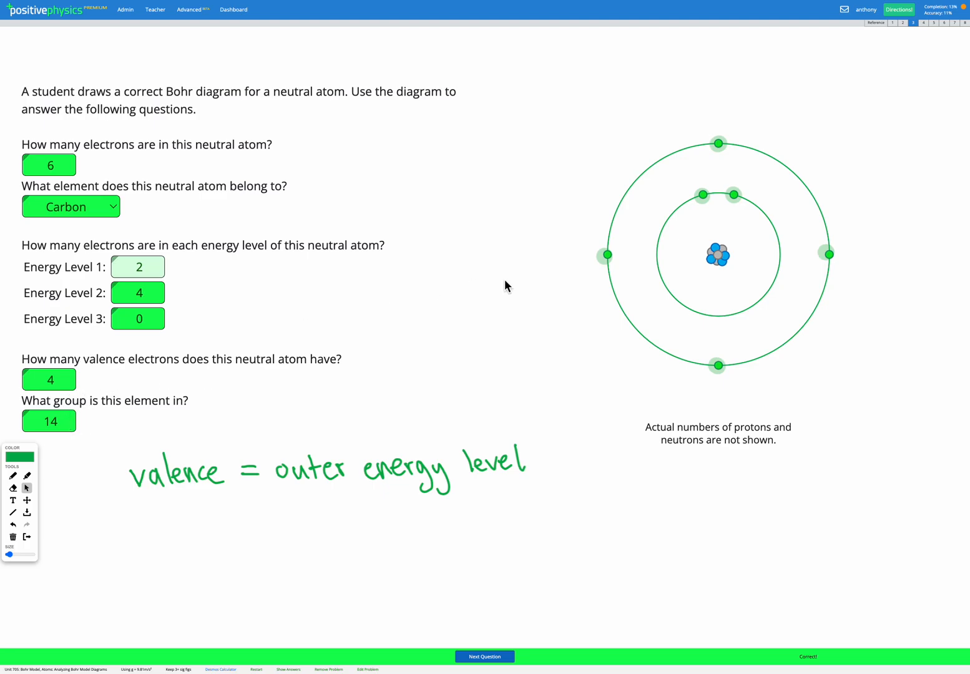
{"action": "mouse_move", "coordinate": [195, 407]}
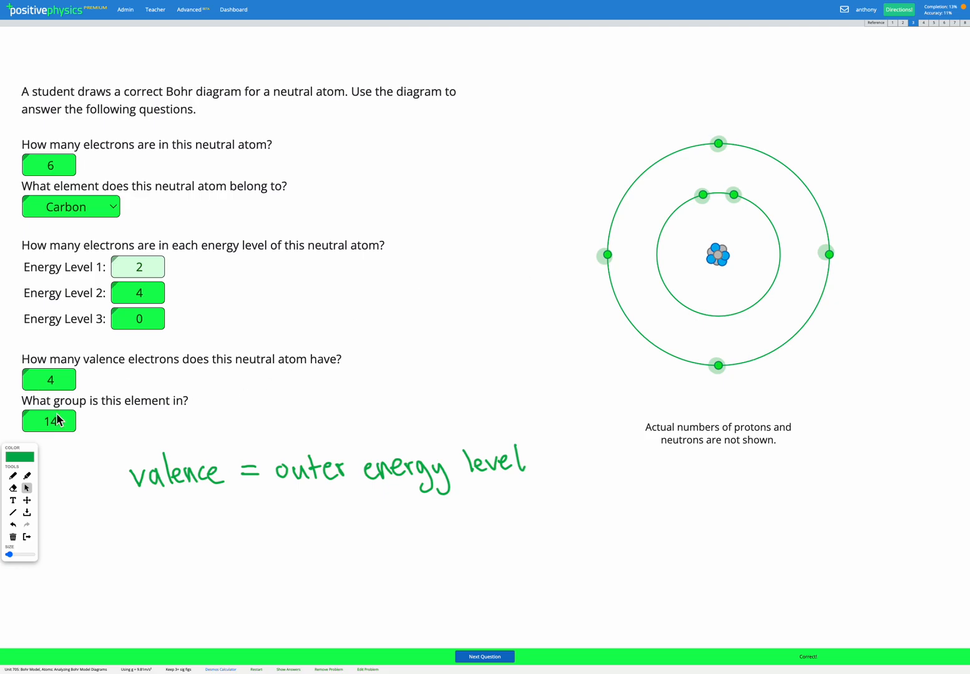
{"action": "mouse_move", "coordinate": [59, 435]}
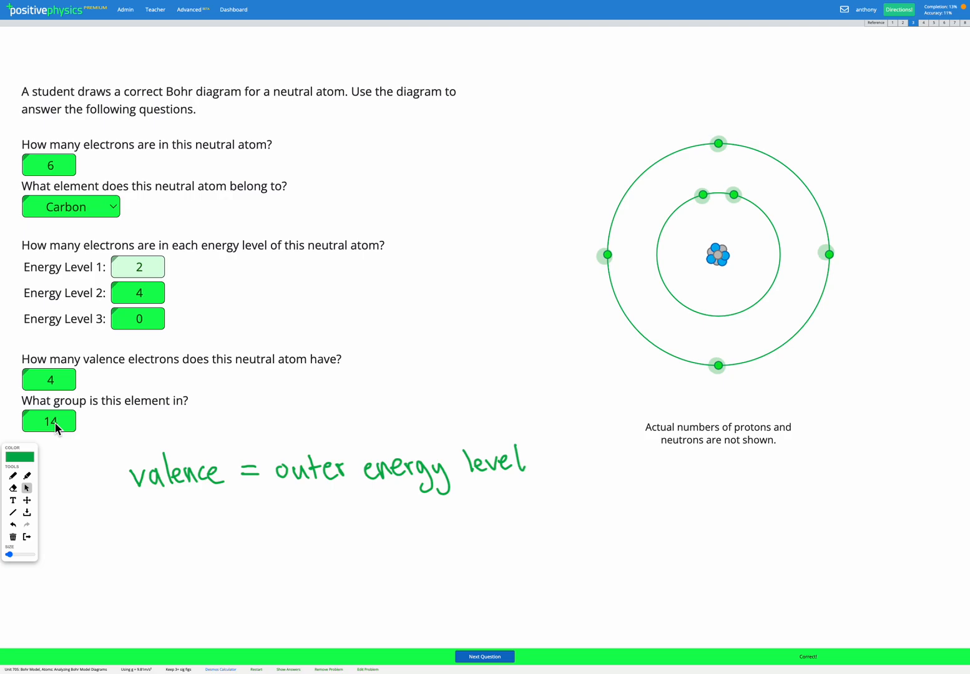
On the periodic table reference, highlight a band across the top of groups 3–12
{"action": "left_click", "coordinate": [875, 23]}
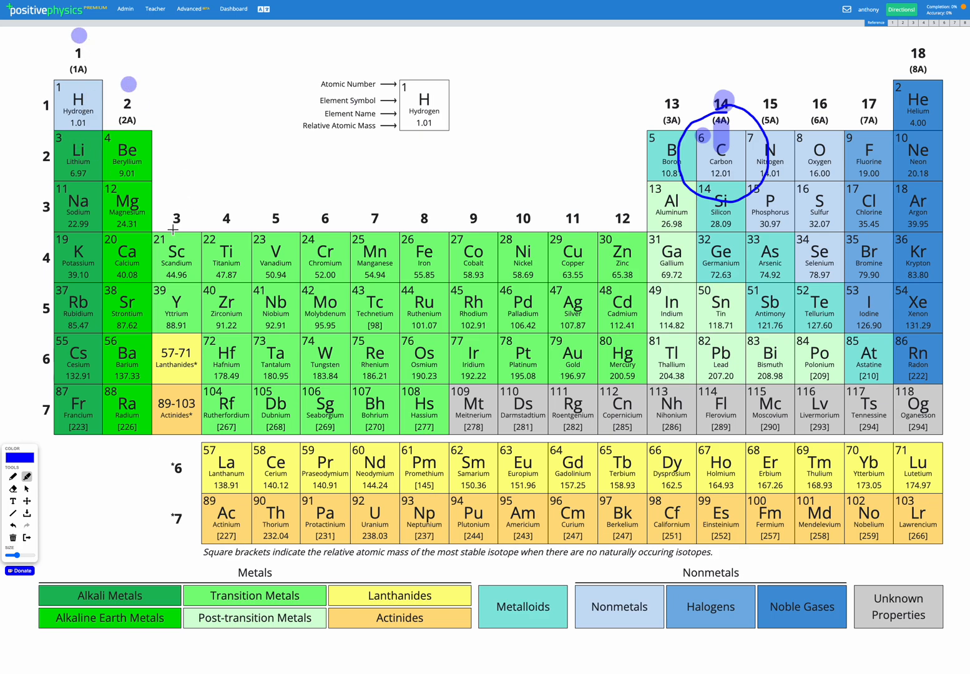
{"action": "mouse_move", "coordinate": [248, 252]}
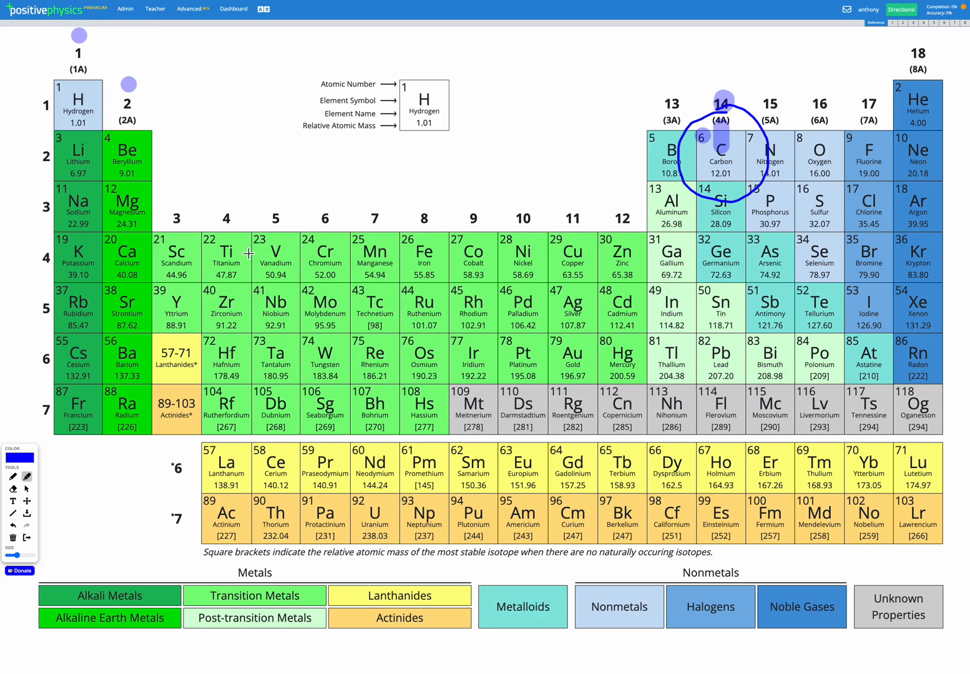
{"action": "mouse_move", "coordinate": [186, 202]}
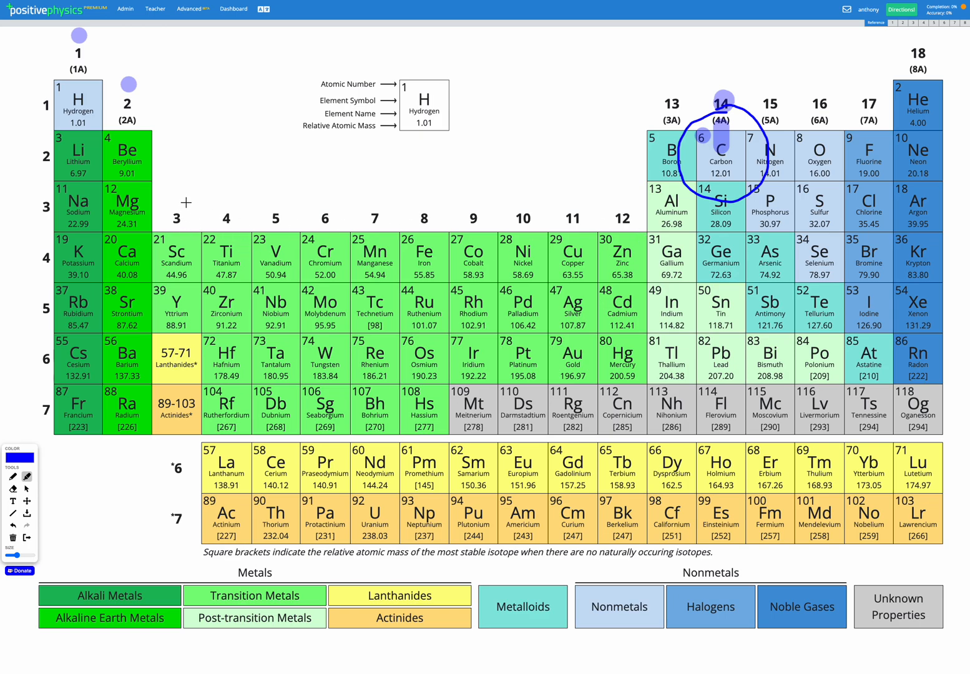
{"action": "left_click_drag", "start_coordinate": [176, 199], "coordinate": [542, 188]}
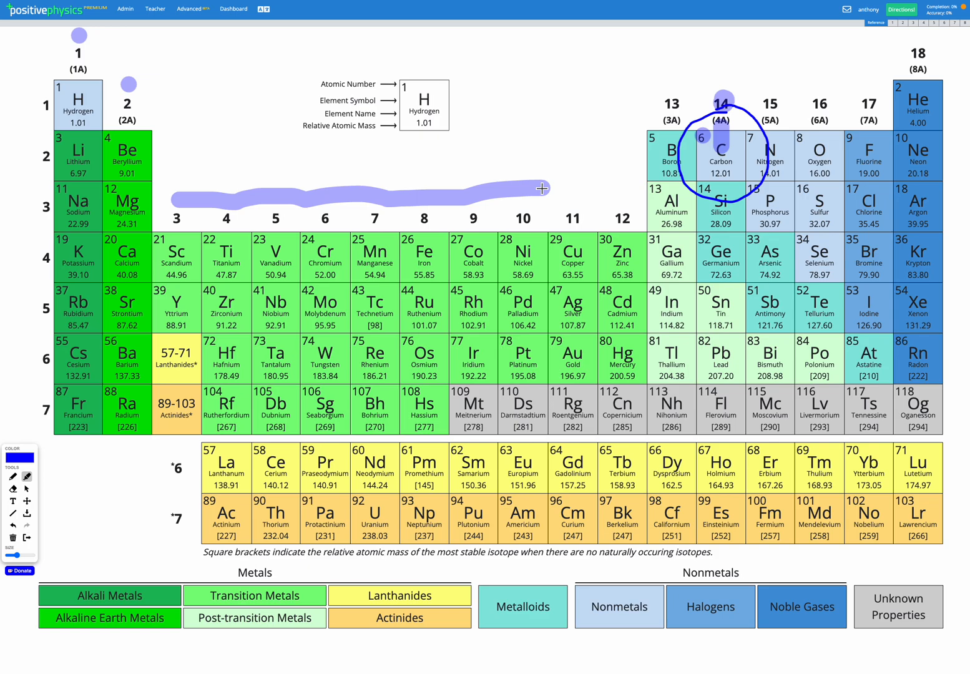
{"action": "left_click_drag", "start_coordinate": [542, 189], "coordinate": [630, 189]}
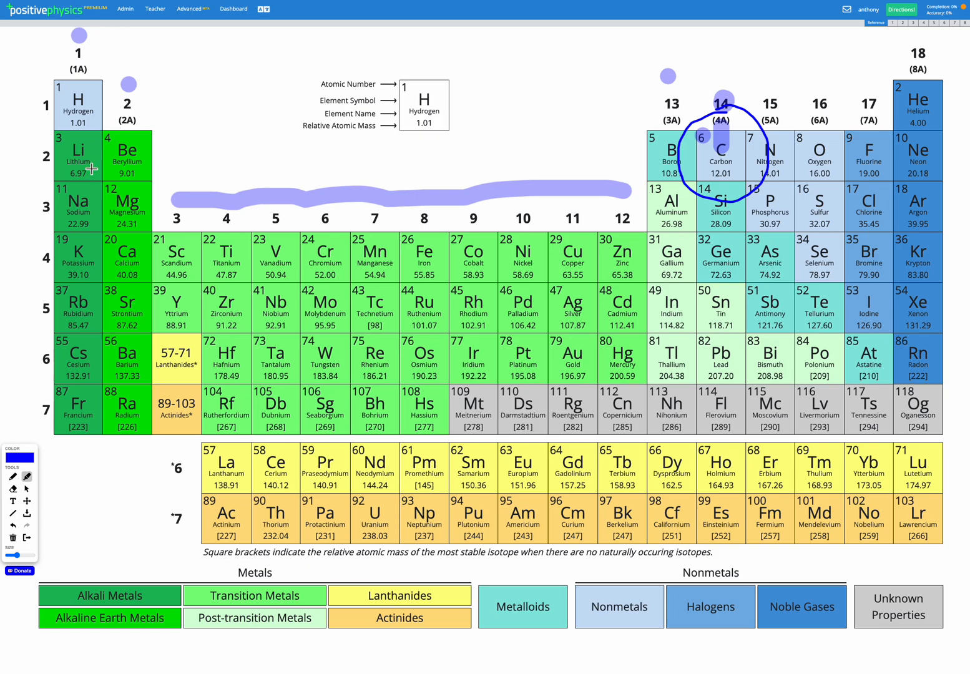
{"action": "mouse_move", "coordinate": [169, 147]}
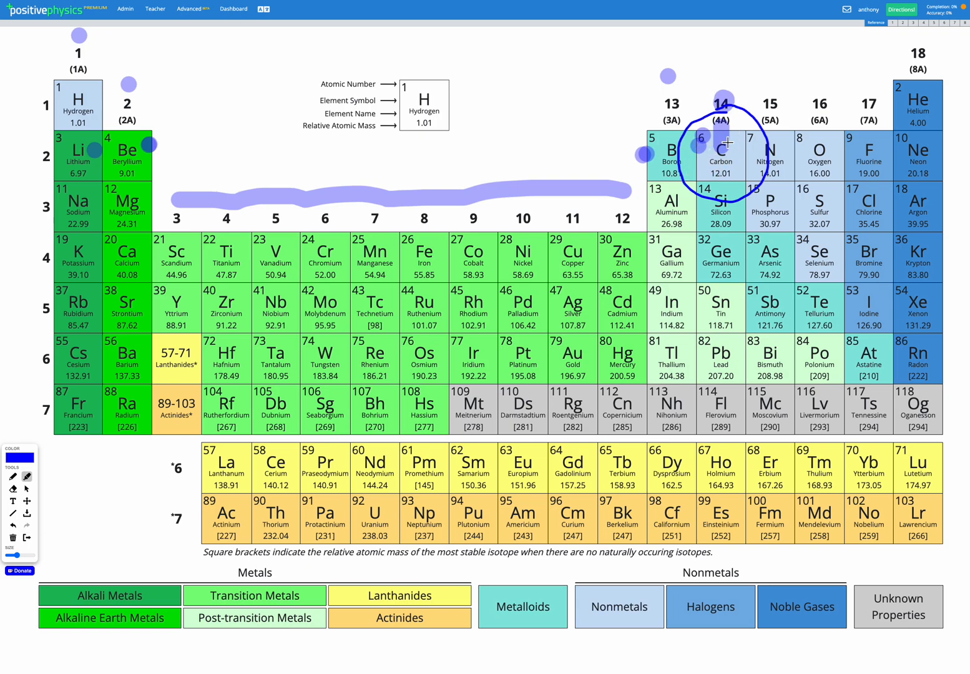
{"action": "mouse_move", "coordinate": [140, 137]}
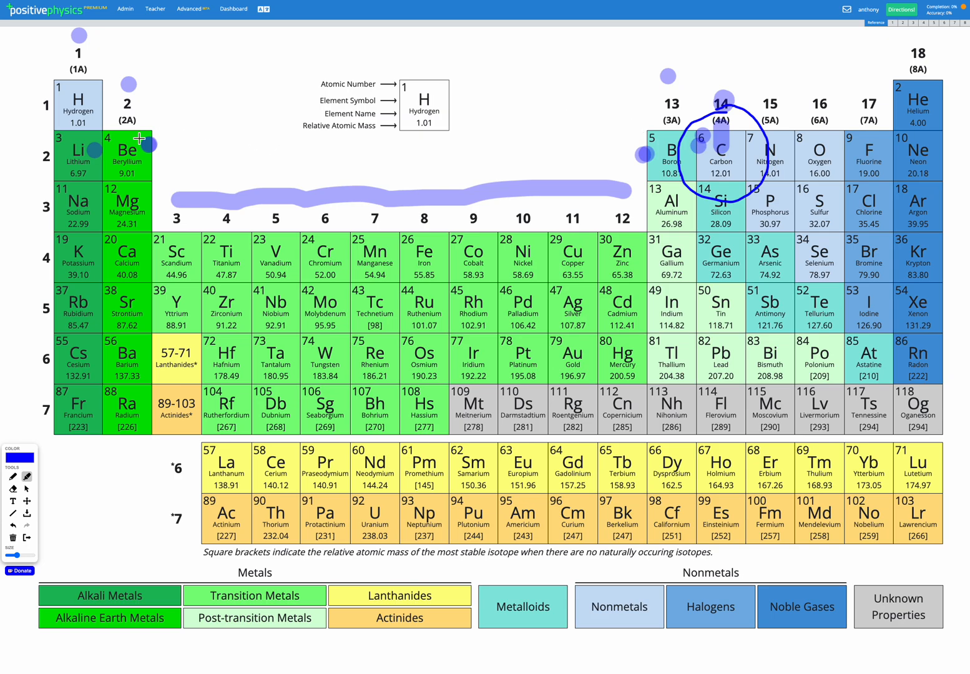